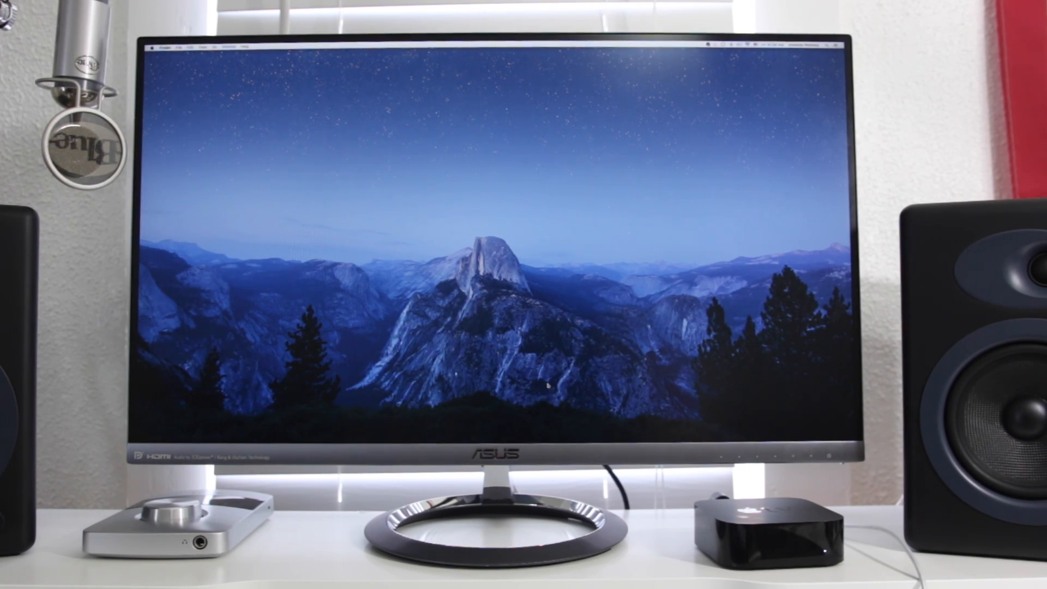
{"action": "mouse_move", "coordinate": [547, 427]}
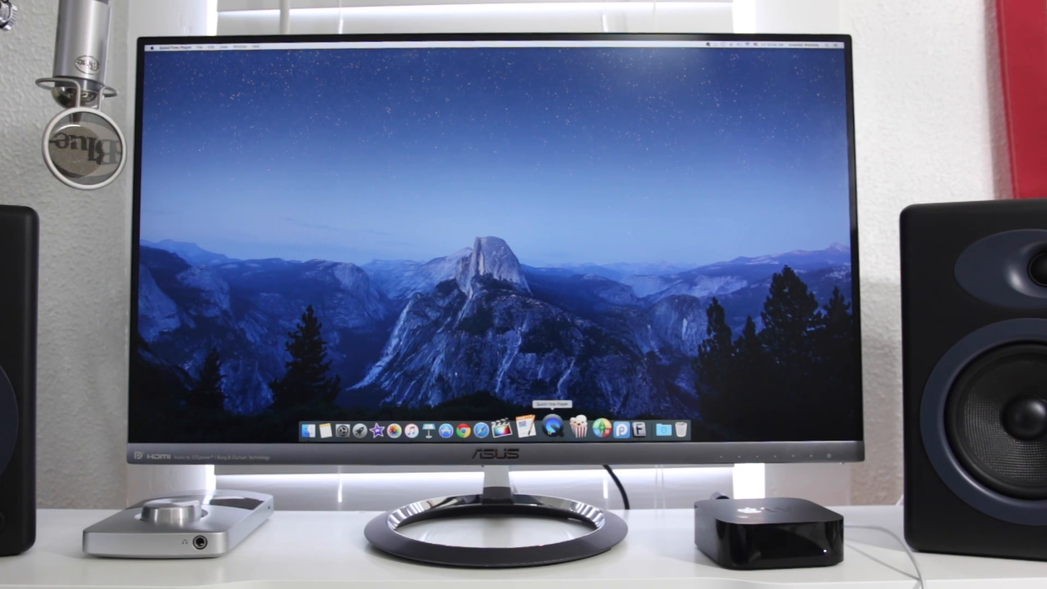
Launch QuickTime Player from the Dock, bringing up its Desktop file browser.
{"action": "left_click", "coordinate": [548, 428]}
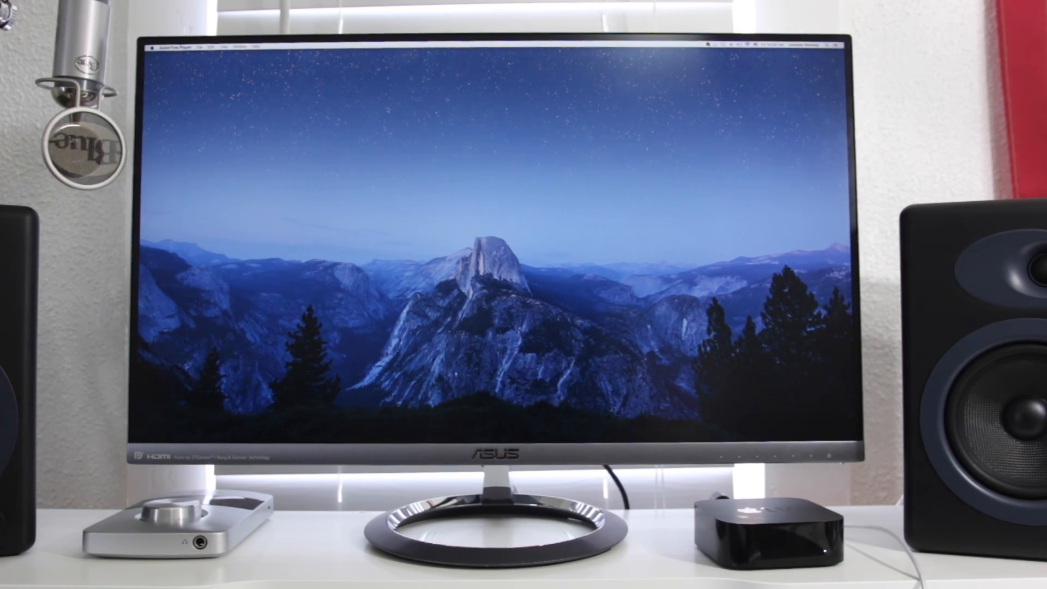
{"action": "left_click", "coordinate": [160, 49]}
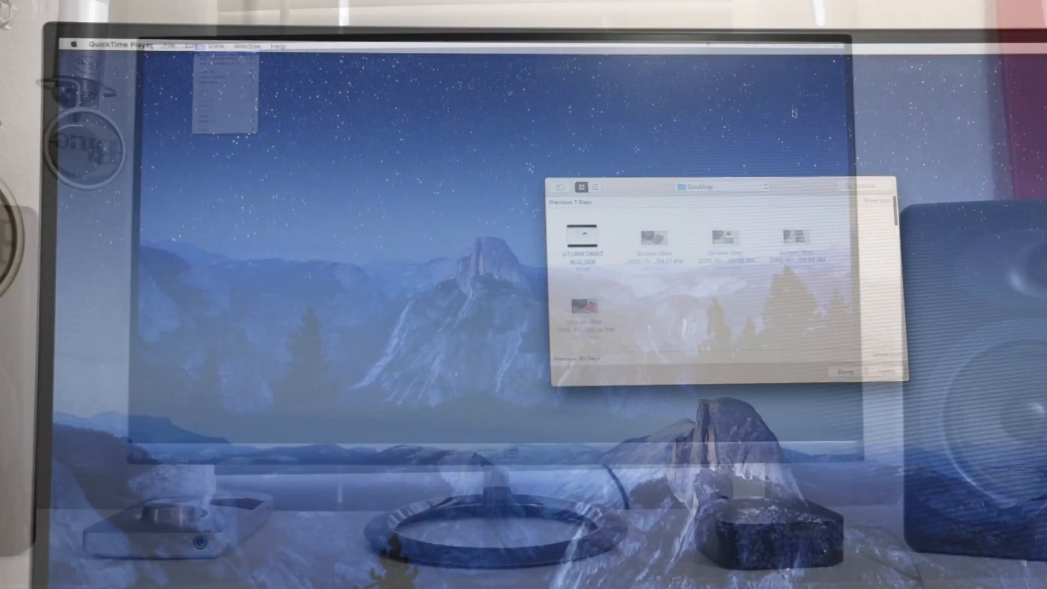
Choose New Movie Recording from the File menu to preview the Apple TV screen.
{"action": "left_click", "coordinate": [122, 44]}
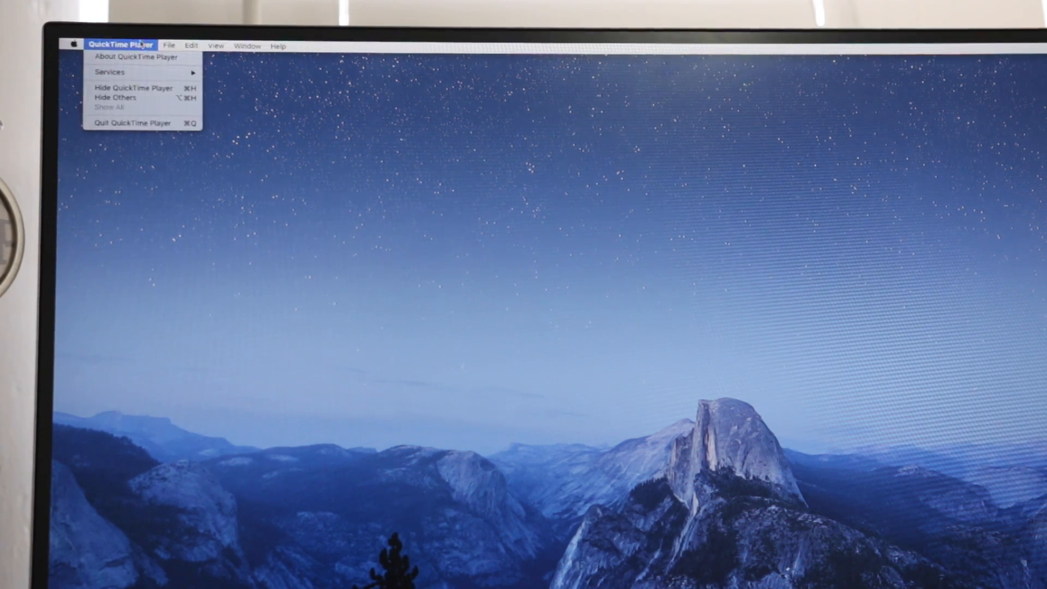
{"action": "left_click", "coordinate": [169, 45]}
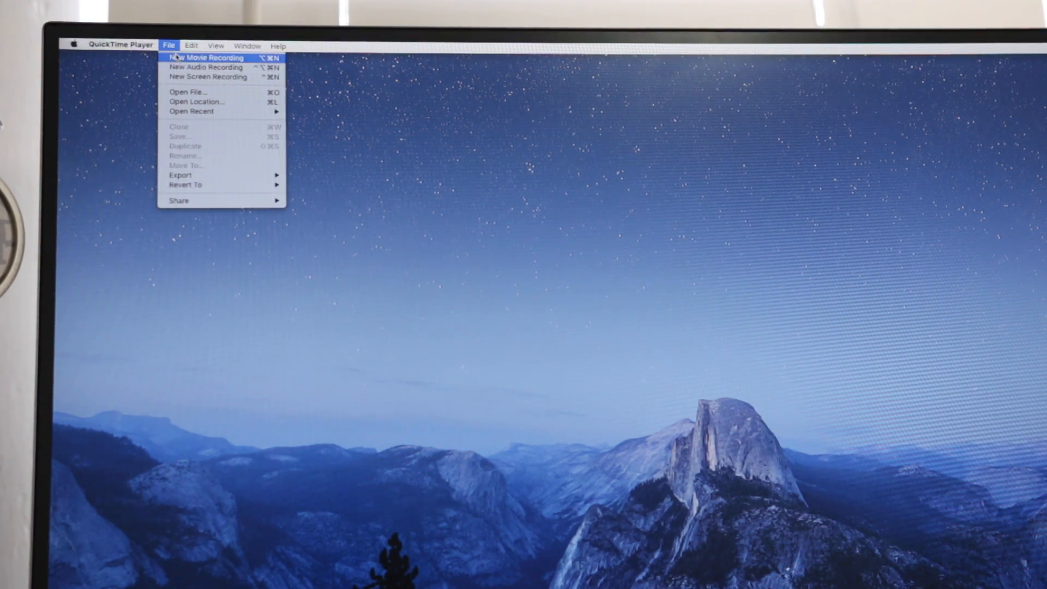
{"action": "left_click", "coordinate": [207, 57]}
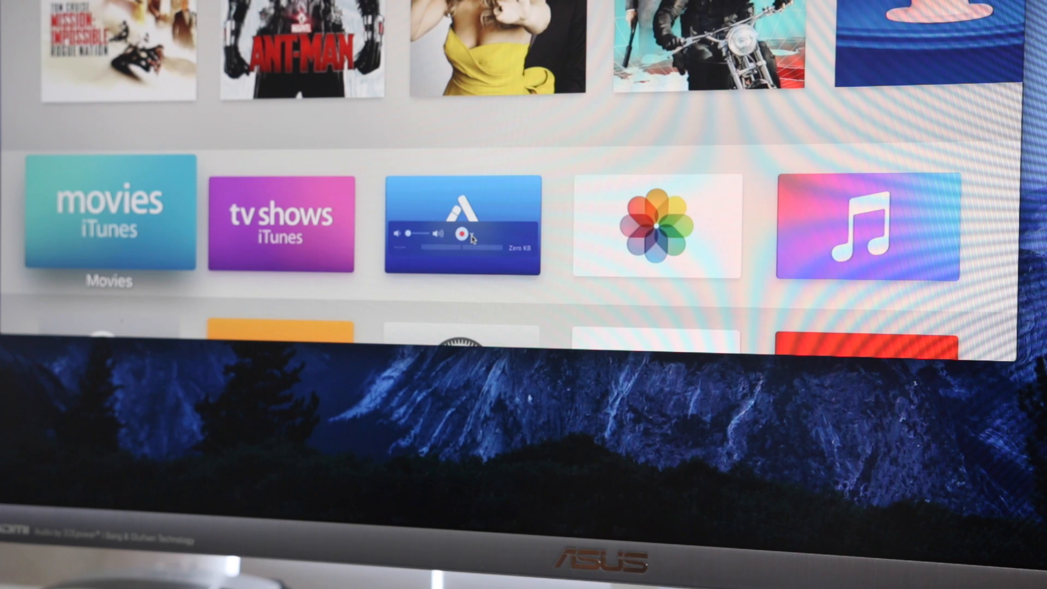
Set the recording's camera and microphone sources to Apple TV.
{"action": "left_click", "coordinate": [468, 235]}
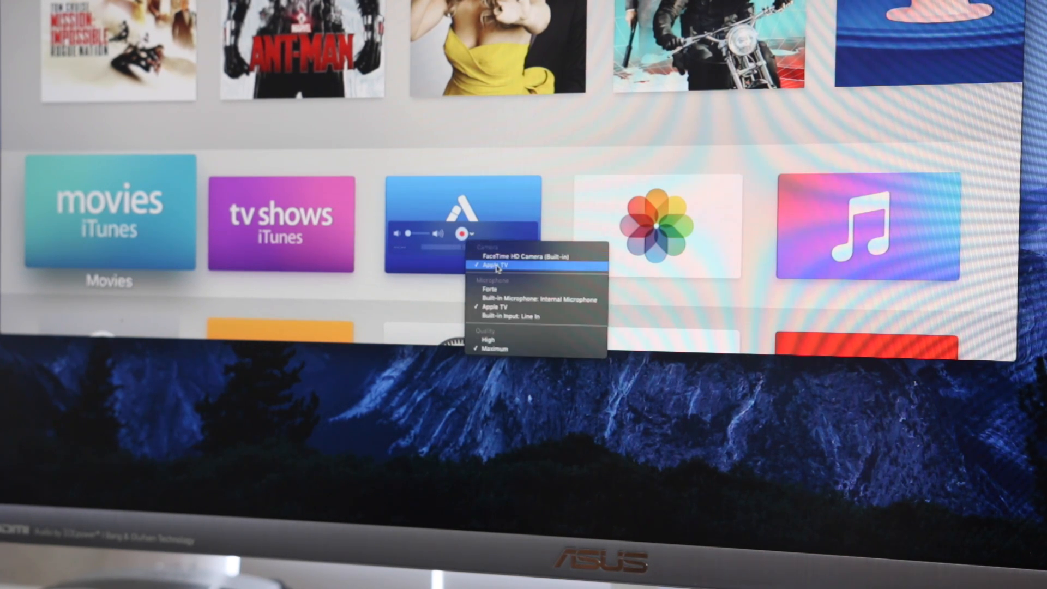
{"action": "mouse_move", "coordinate": [497, 307]}
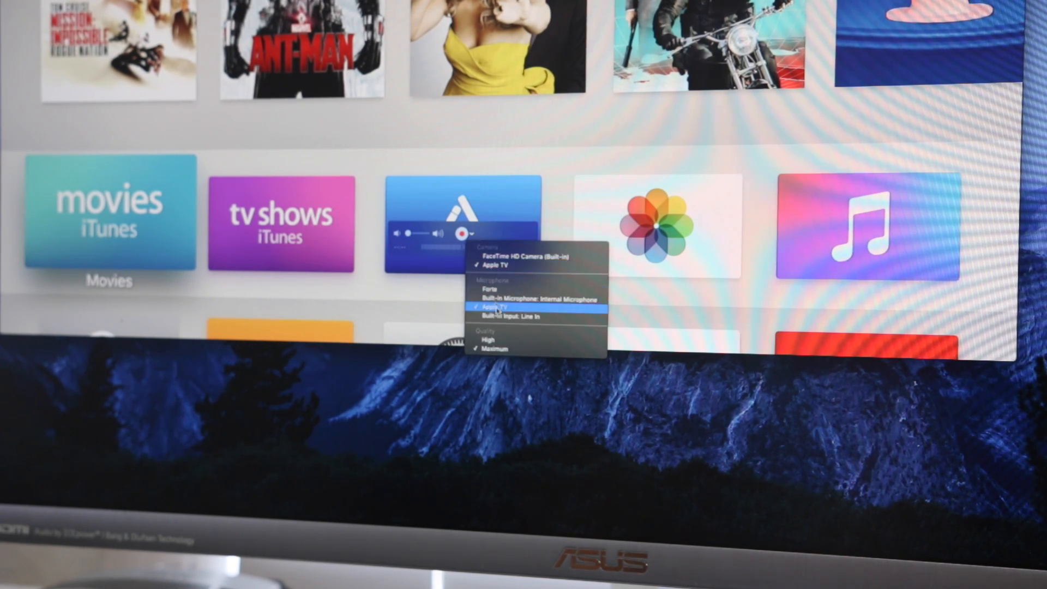
{"action": "left_click", "coordinate": [498, 306]}
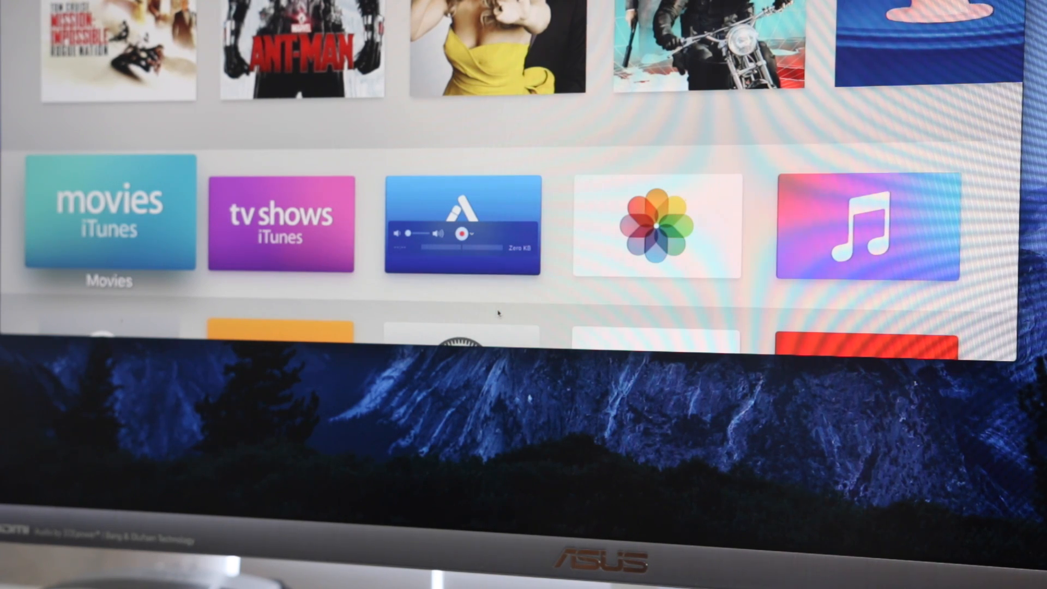